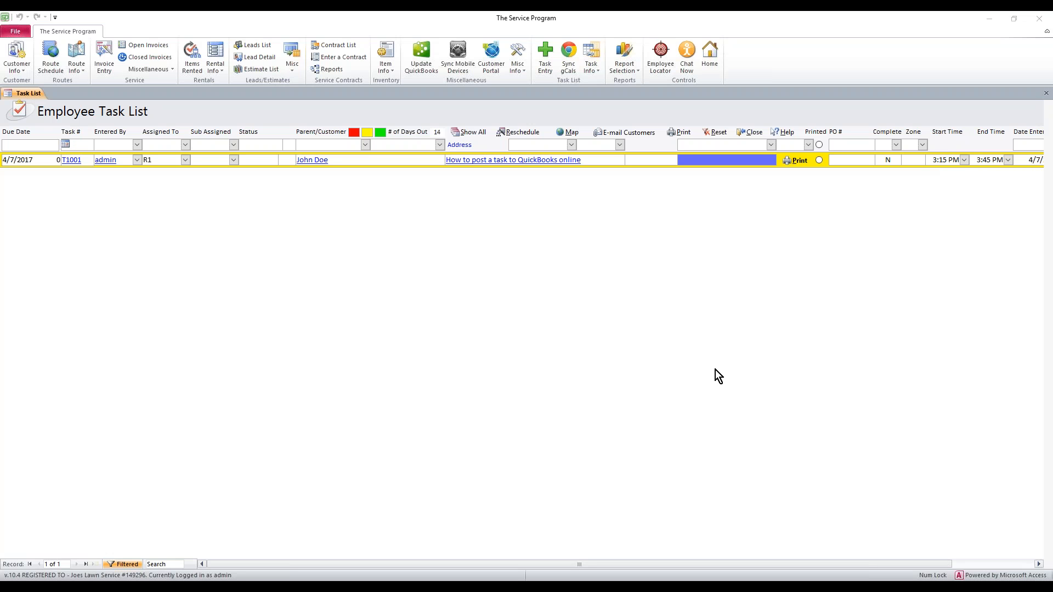
mouse_move(164, 230)
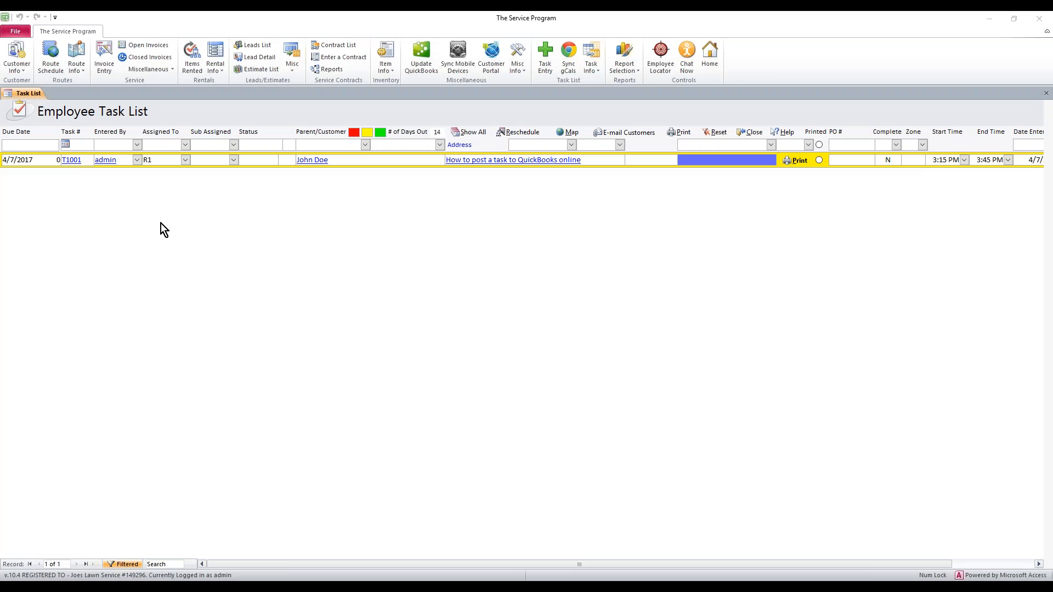
Step: Bring up the T1001 task detail record for John Doe from the task list
left_click(70, 160)
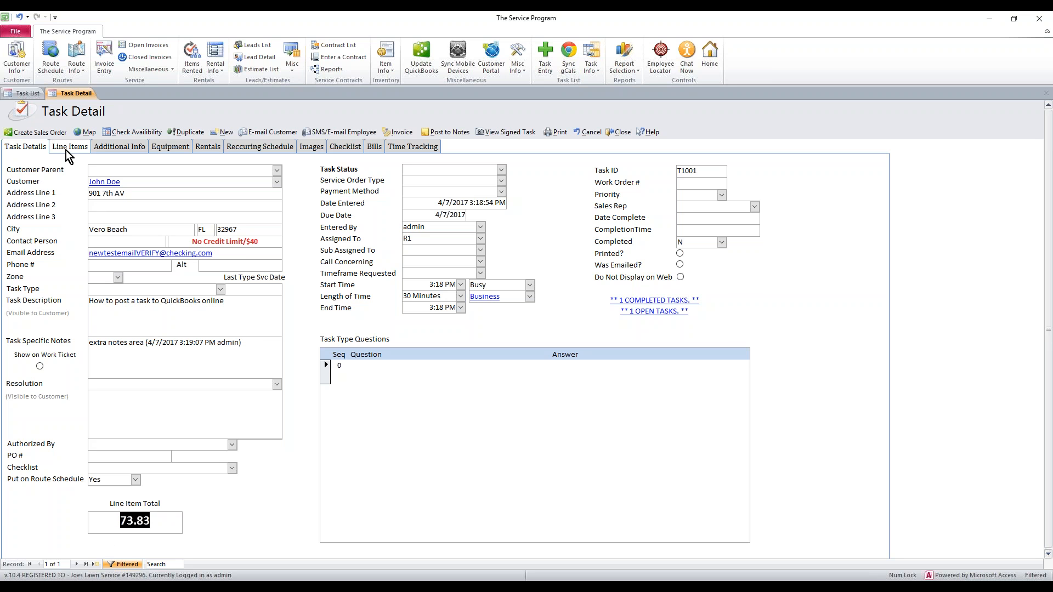
left_click(71, 146)
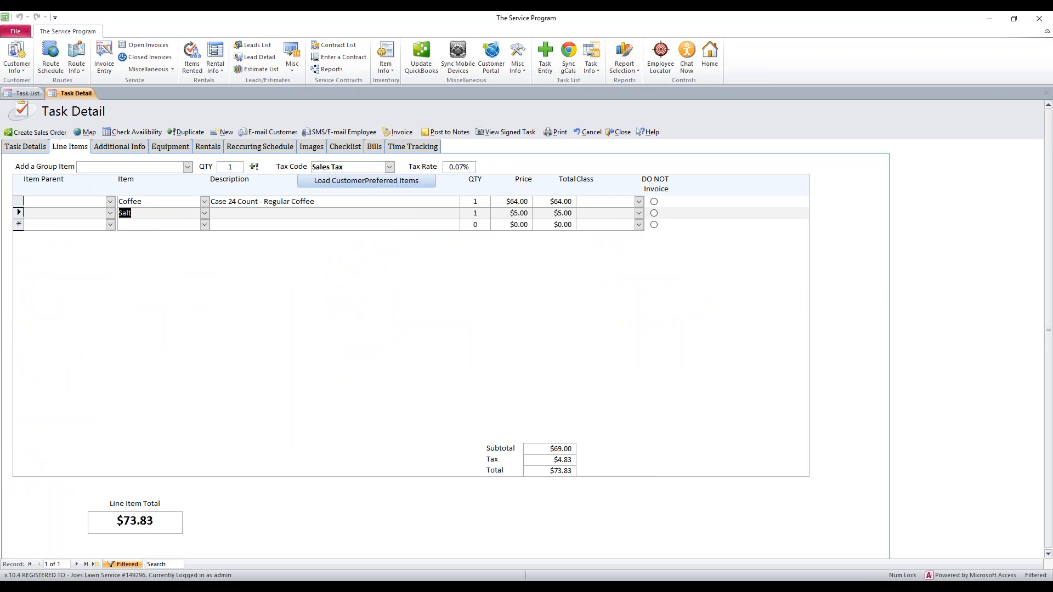
left_click(25, 145)
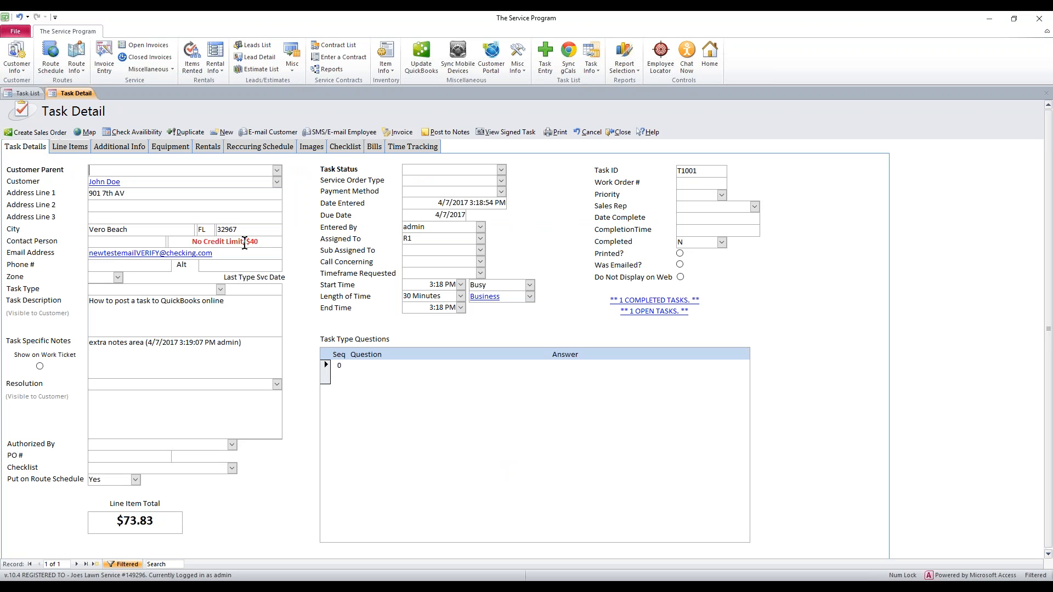
Step: Enter the resolution note 'Task Complete please invoice.' on task T1001
left_click(181, 403)
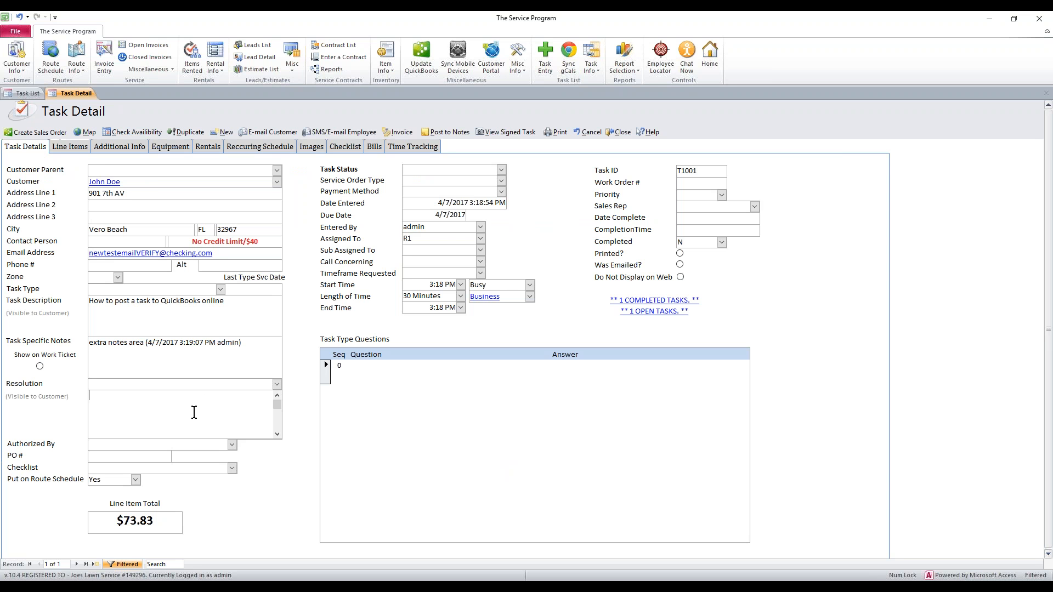
type("T")
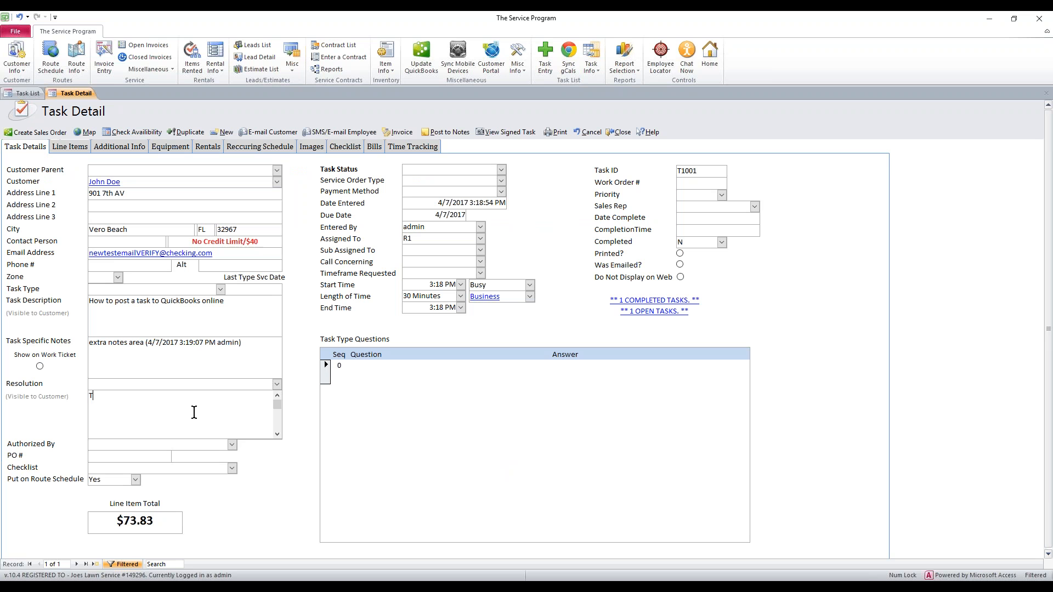
type("ask Complete plea")
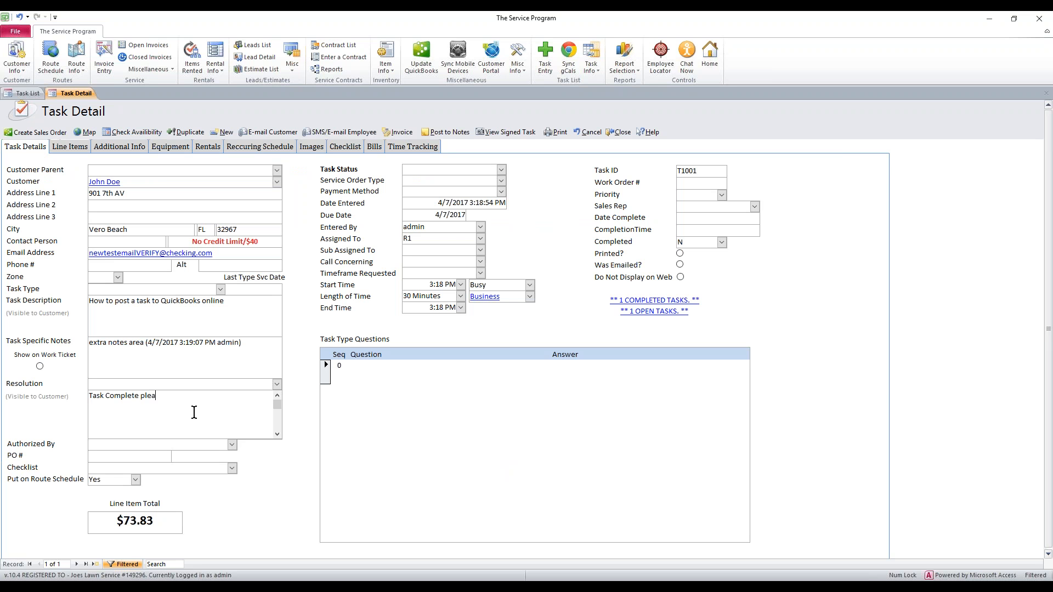
type("se invoice.")
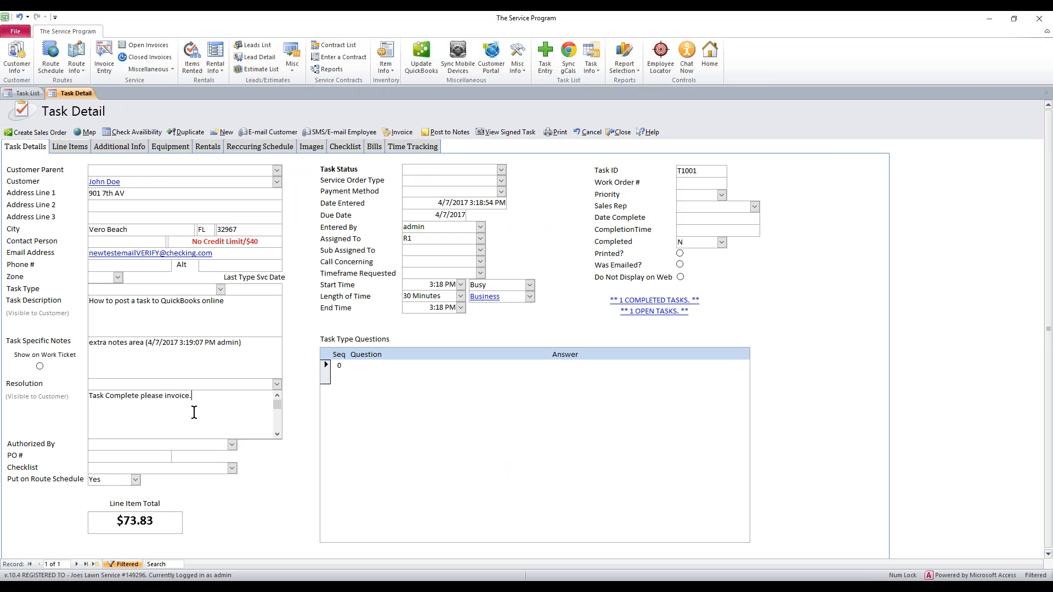
mouse_move(381, 323)
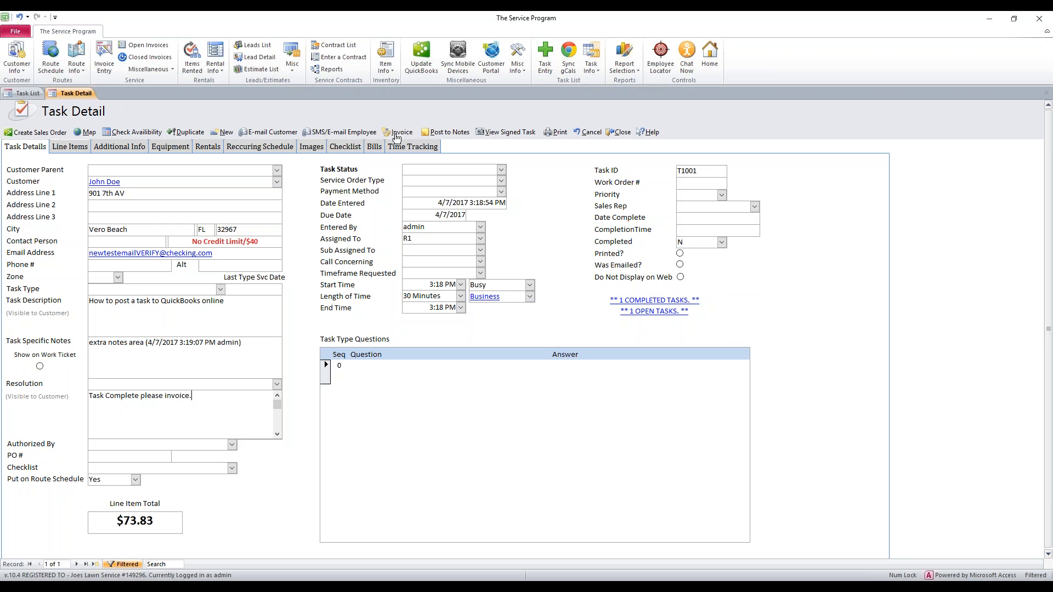
Step: Generate an invoice for John Doe from T1001 and confirm its creation
left_click(399, 132)
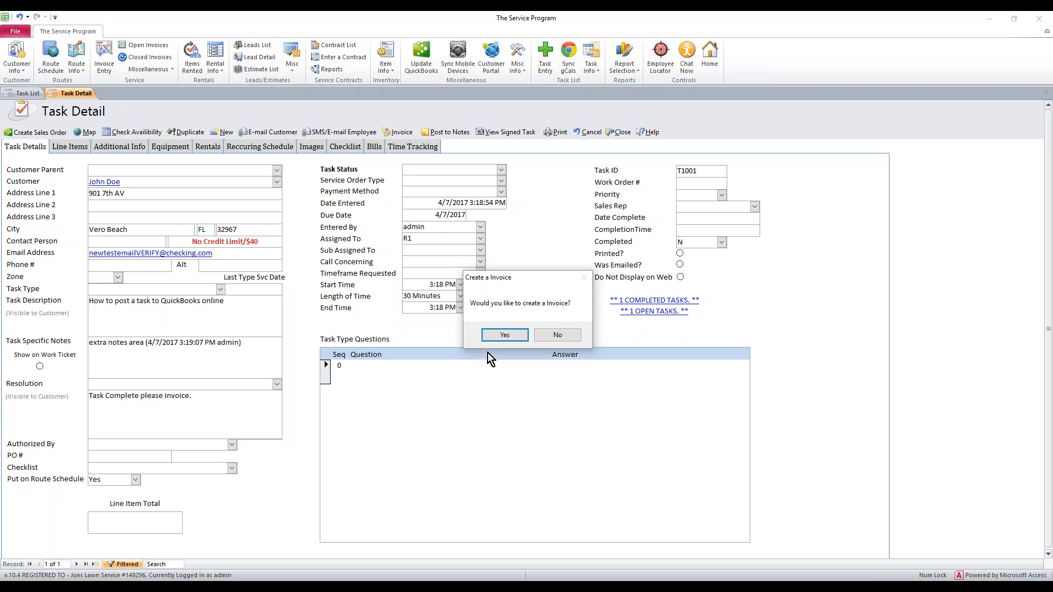
mouse_move(504, 334)
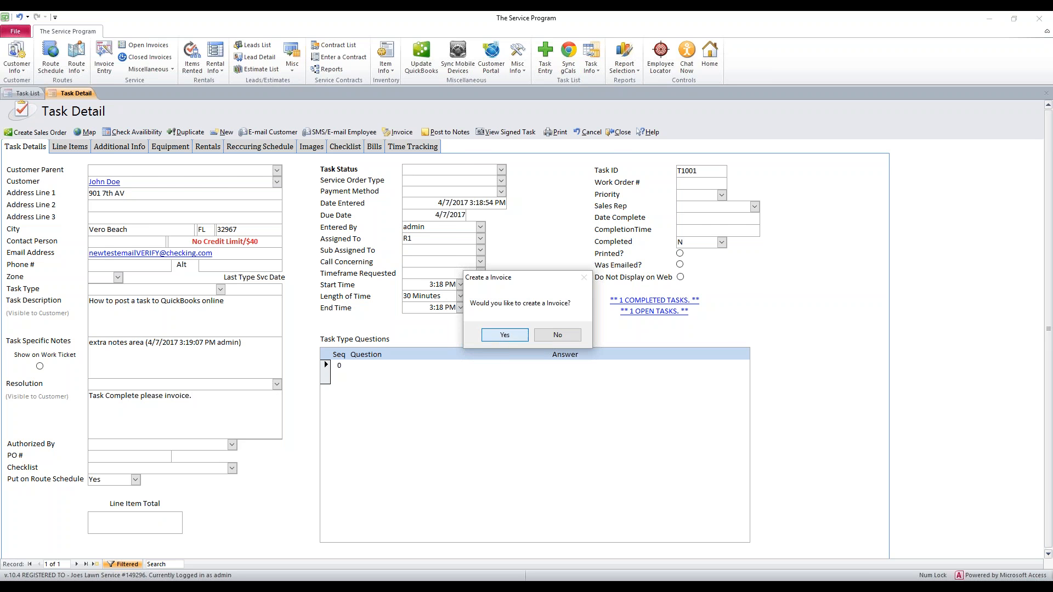
left_click(504, 335)
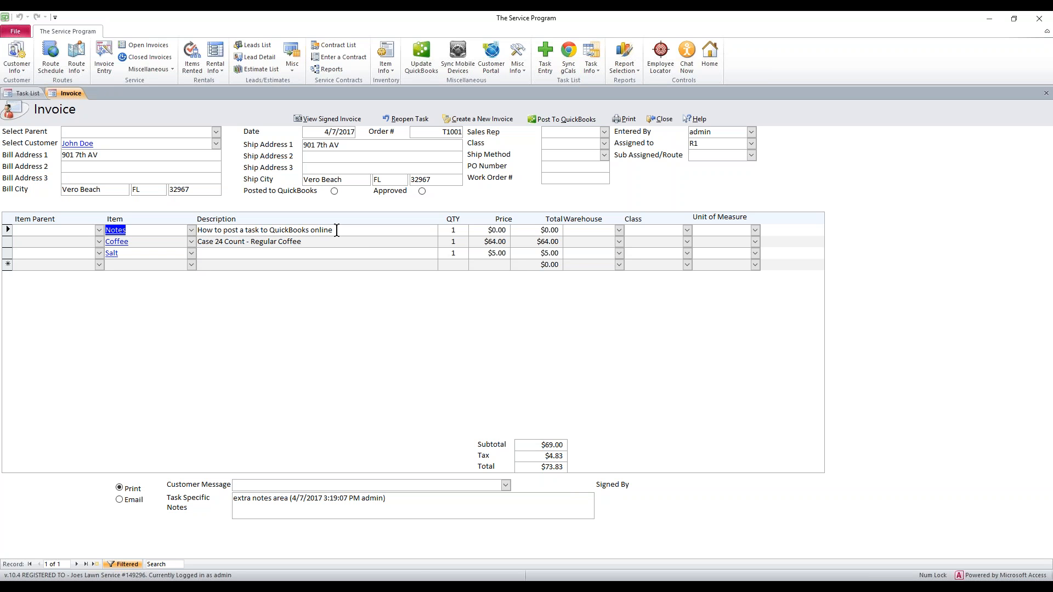
left_click(497, 229)
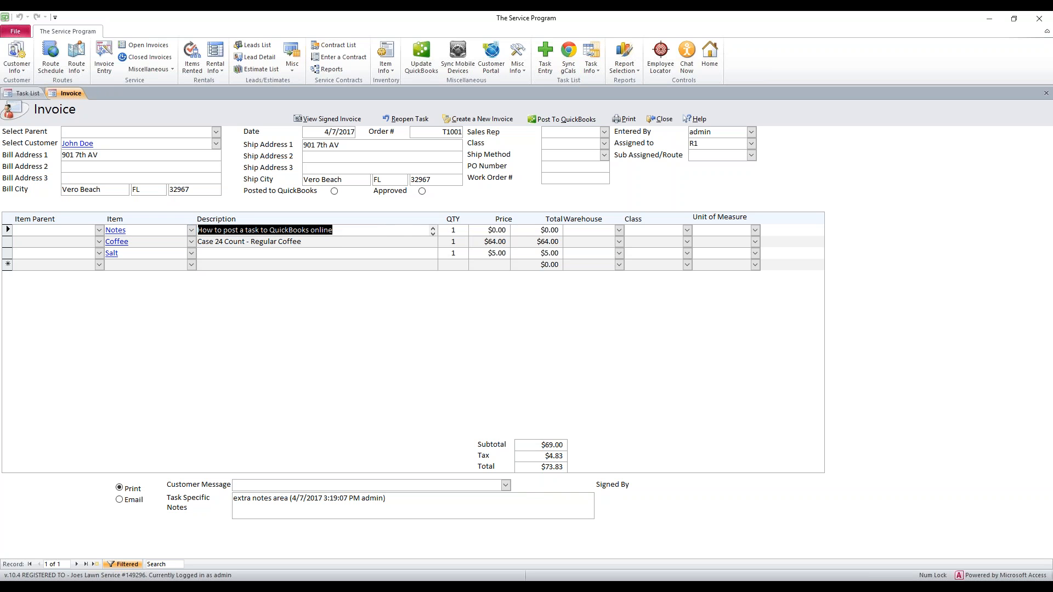
type("RESOLUTION: Task Complete please invoice.")
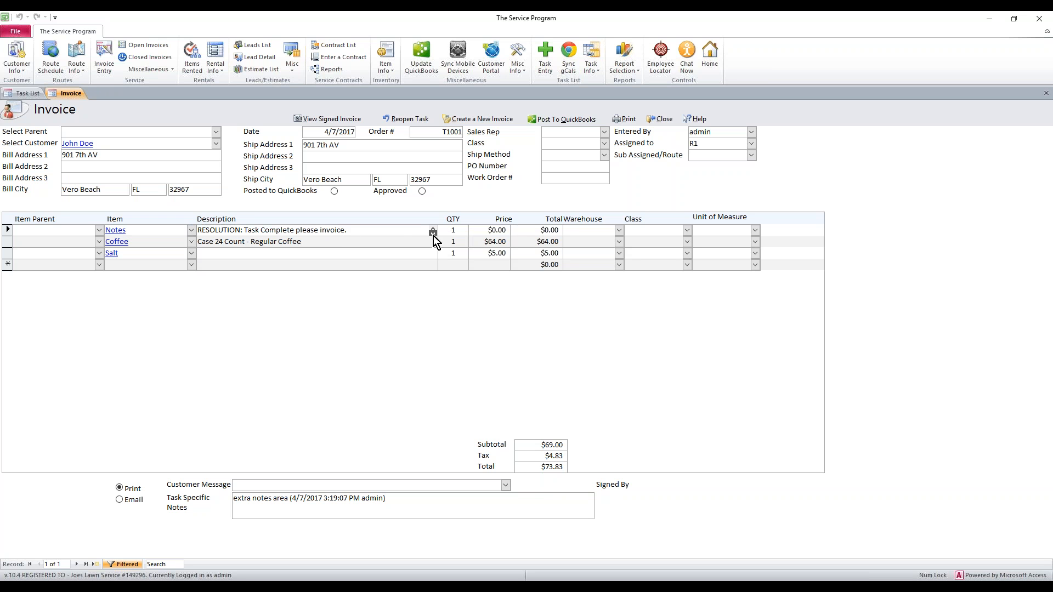
type("How to post a Task to QuickBooks online")
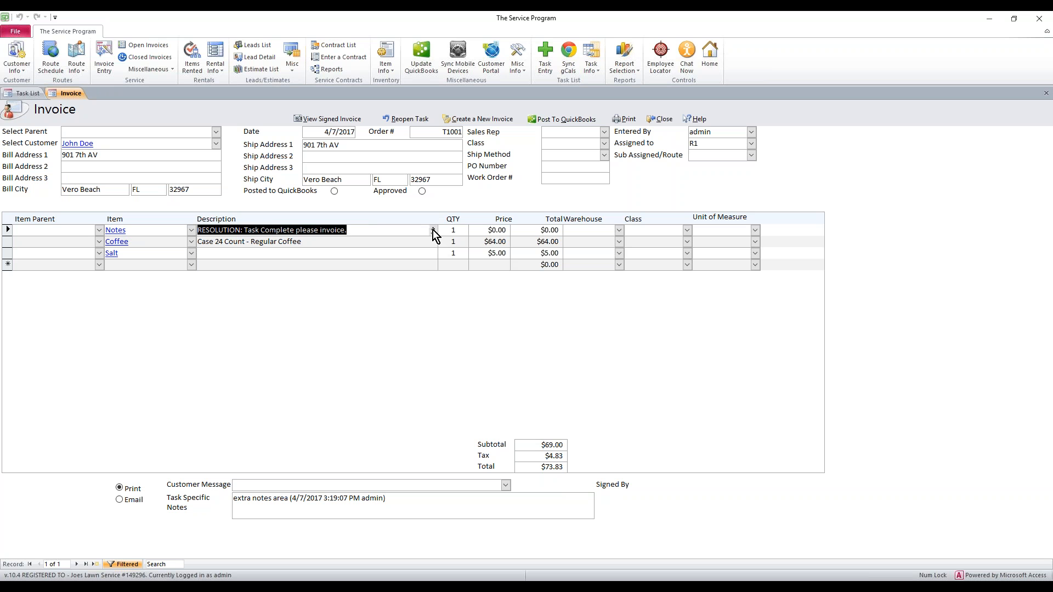
type("How to post a task to QuickBooks online")
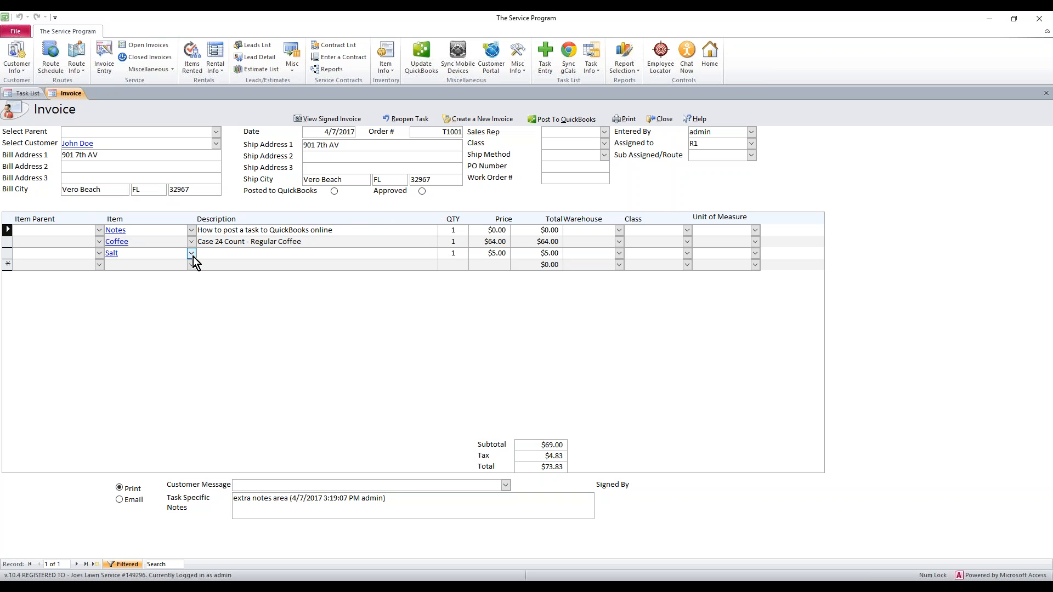
mouse_move(388, 277)
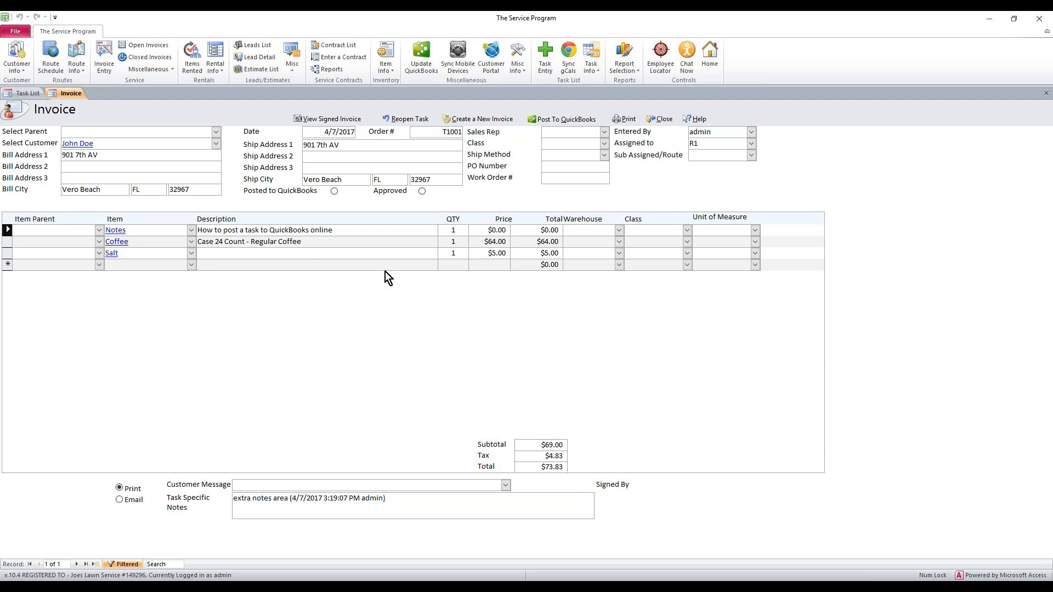
mouse_move(396, 278)
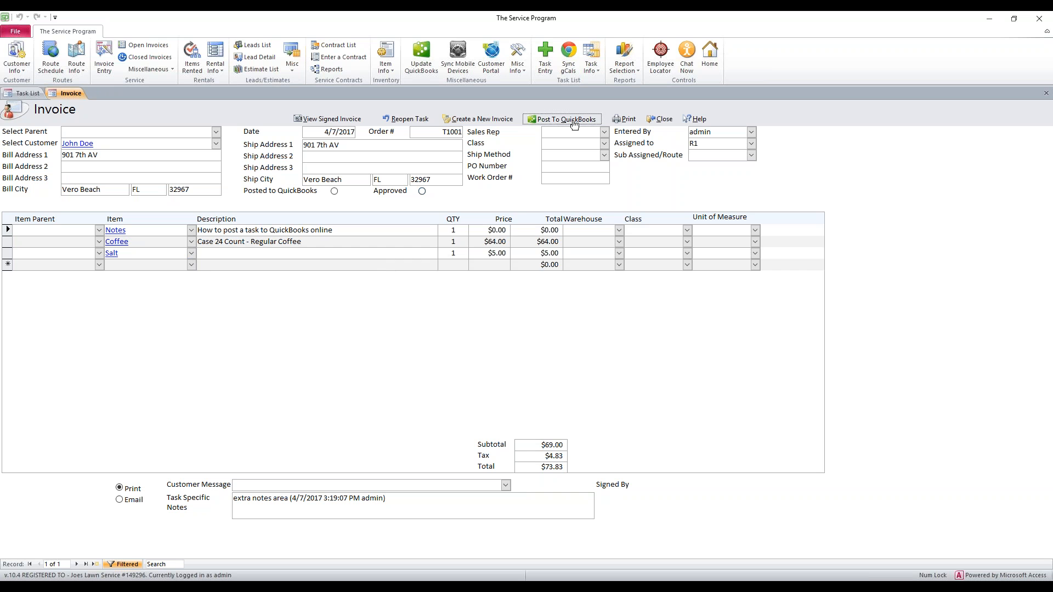
Step: Post the $73.83 invoice to QuickBooks Online and confirm starting the sync
left_click(566, 119)
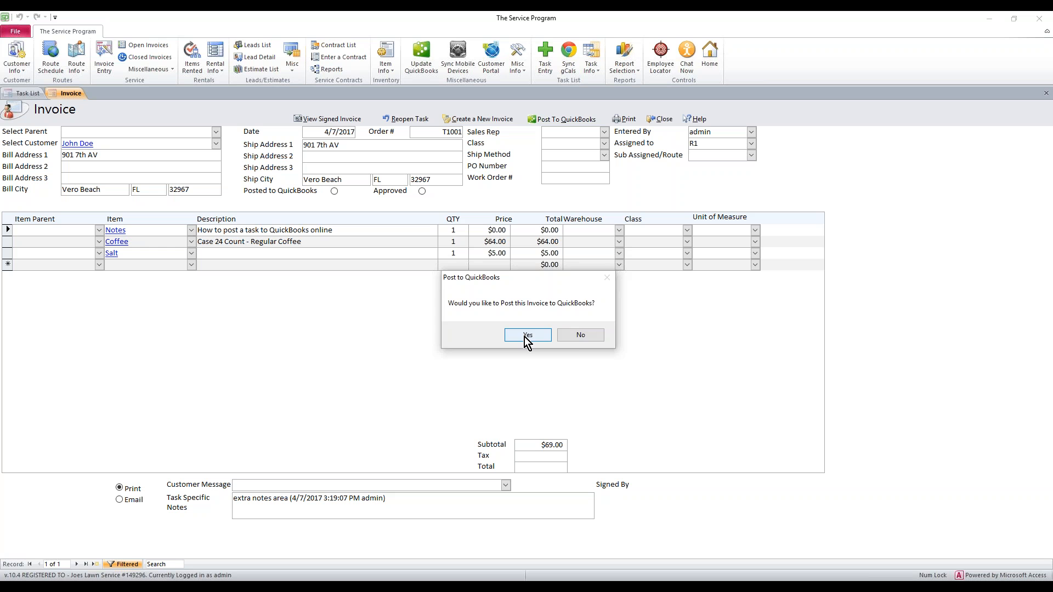
left_click(528, 336)
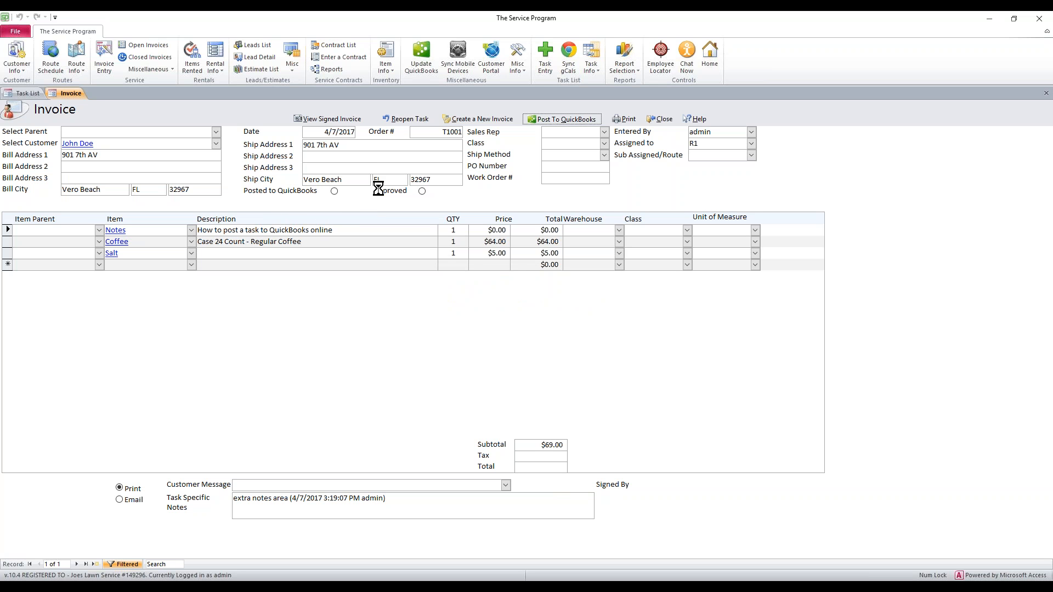
left_click(562, 119)
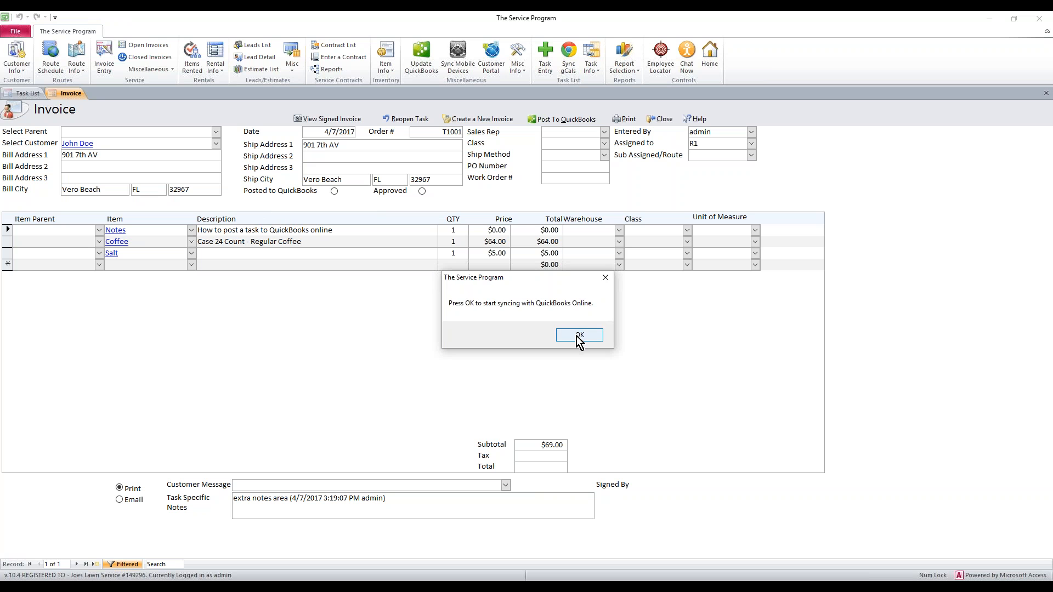
left_click(578, 336)
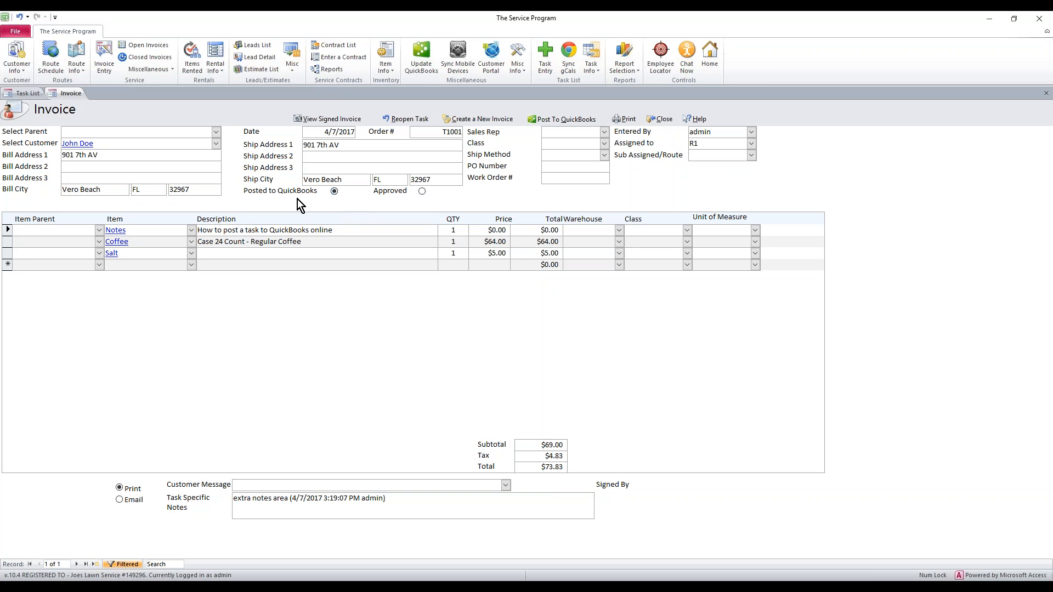
mouse_move(306, 209)
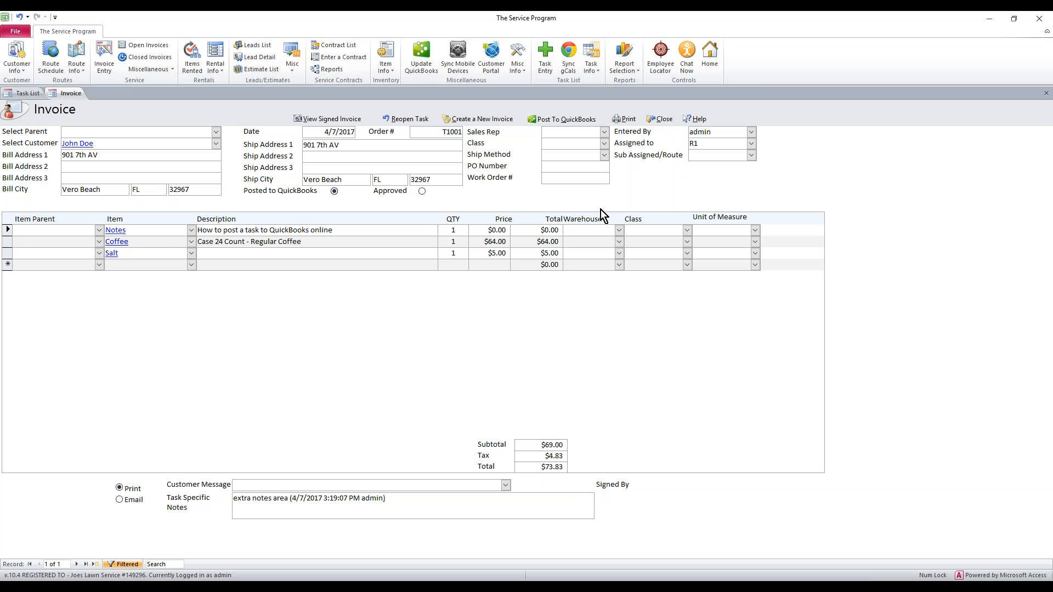
mouse_move(652, 229)
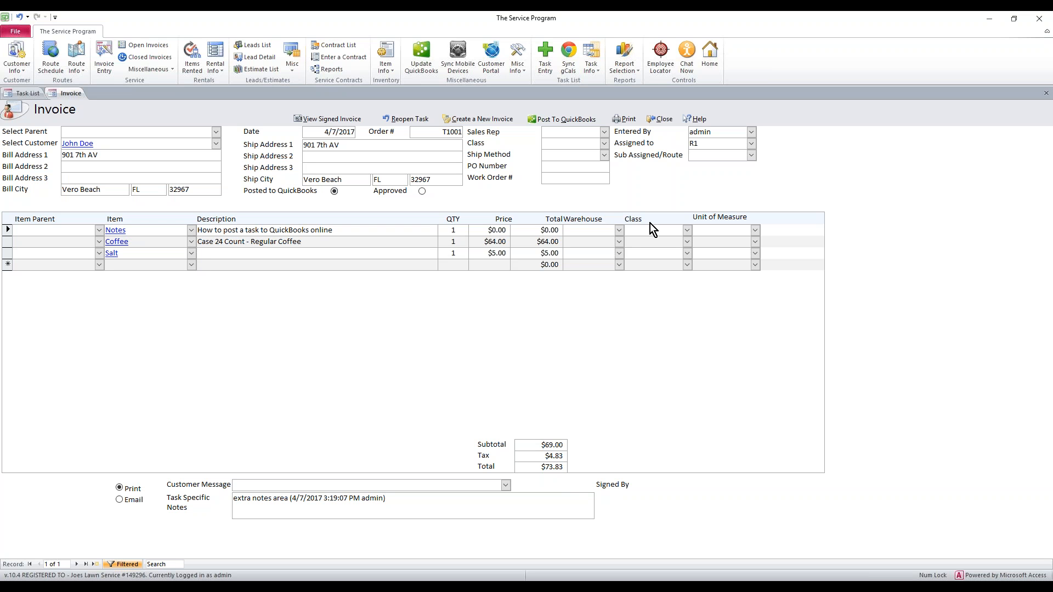
mouse_move(860, 250)
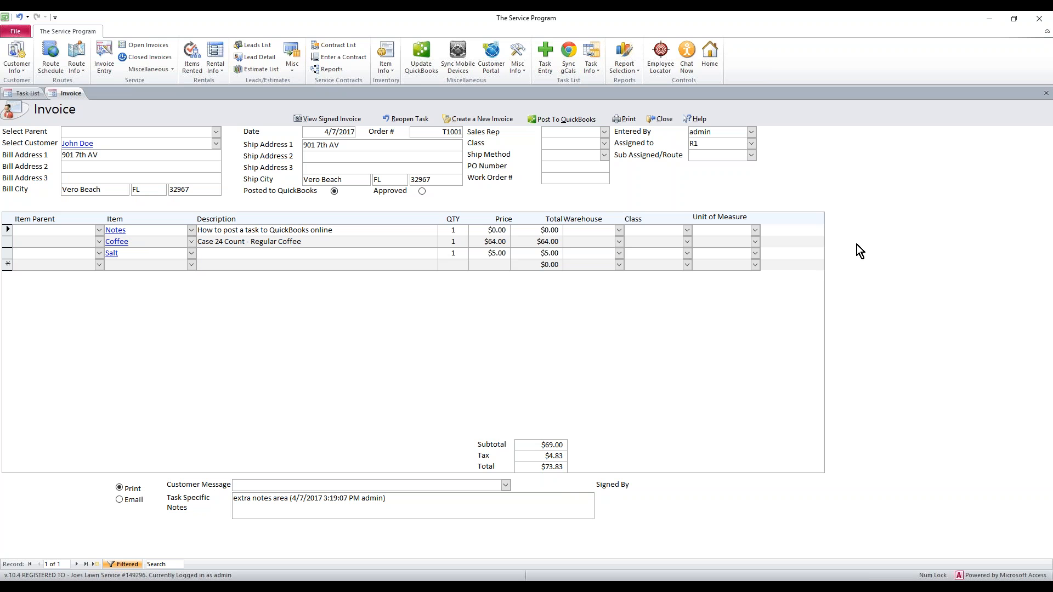
mouse_move(1026, 227)
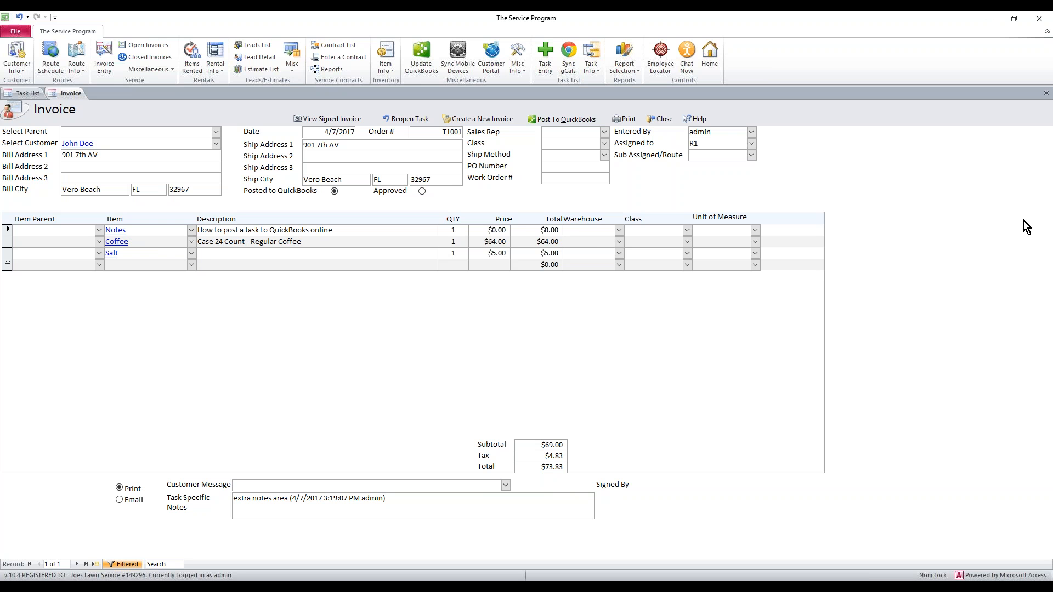